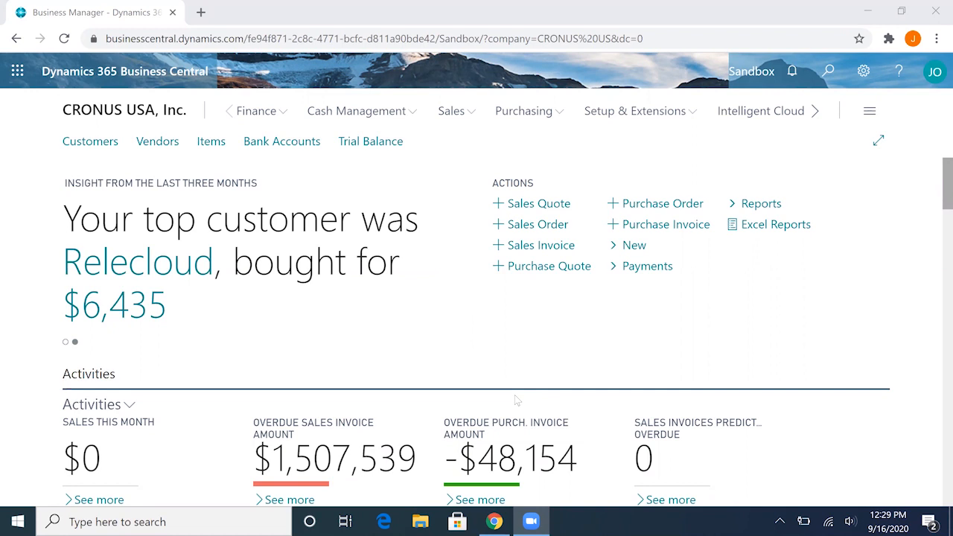
{"action": "mouse_move", "coordinate": [667, 408]}
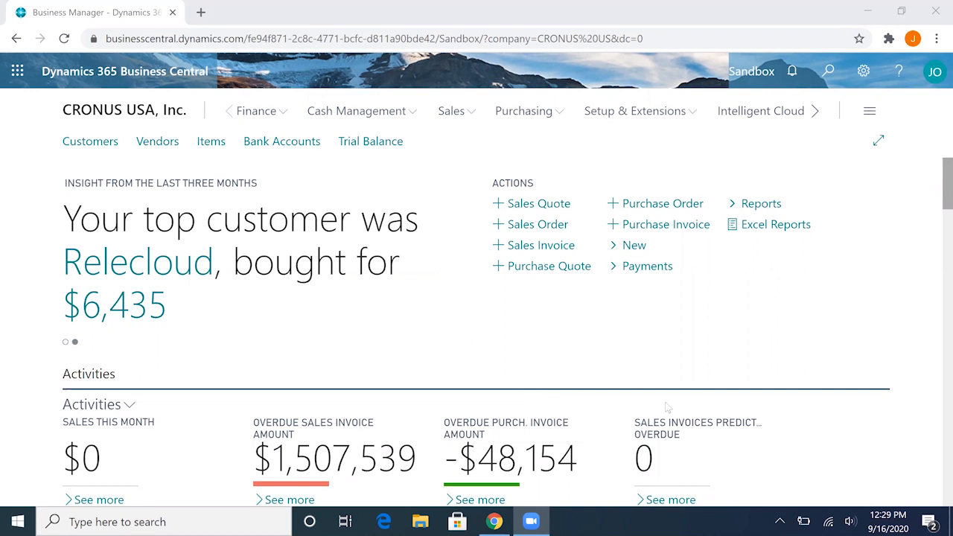
{"action": "mouse_move", "coordinate": [587, 450]}
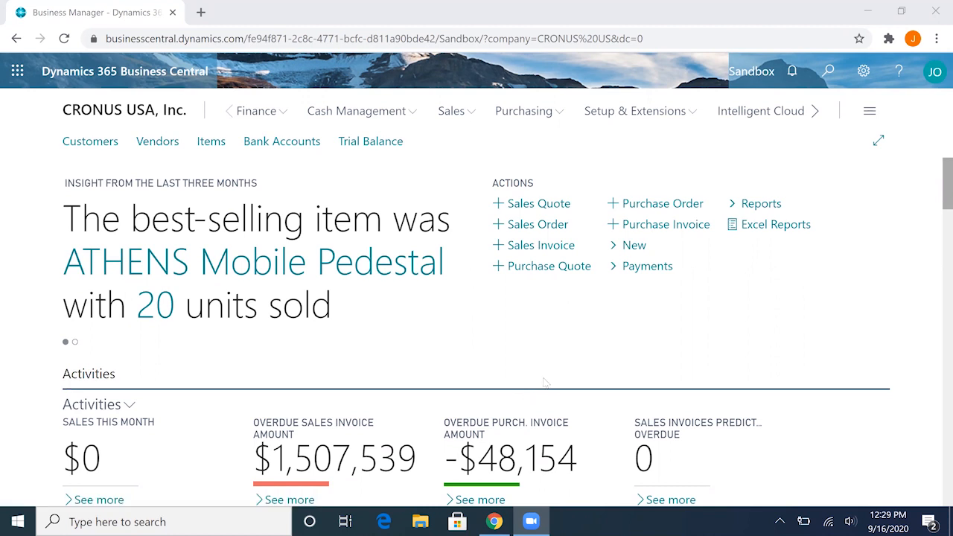
- Find 'general ledger' via Tell Me search and open General Ledger Setup
{"action": "left_click", "coordinate": [76, 341]}
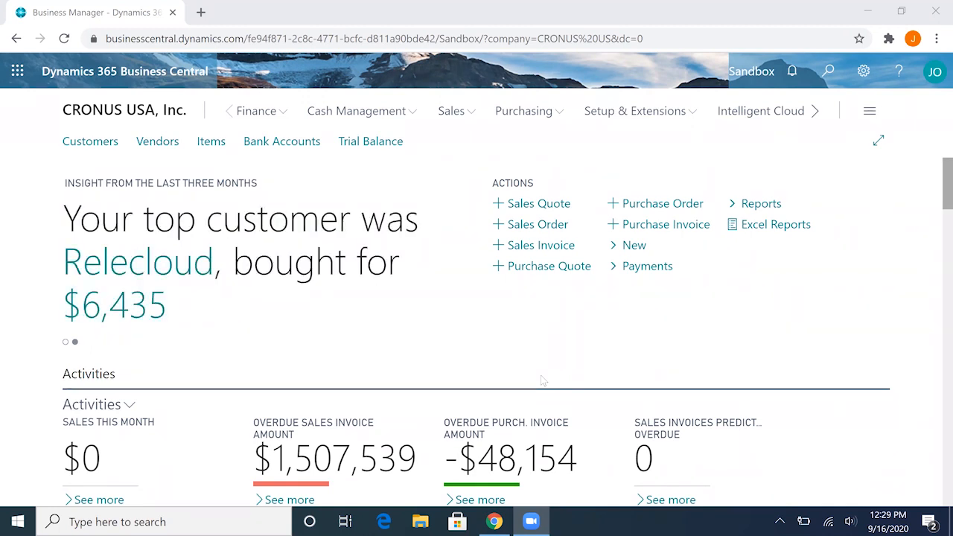
{"action": "mouse_move", "coordinate": [613, 393]}
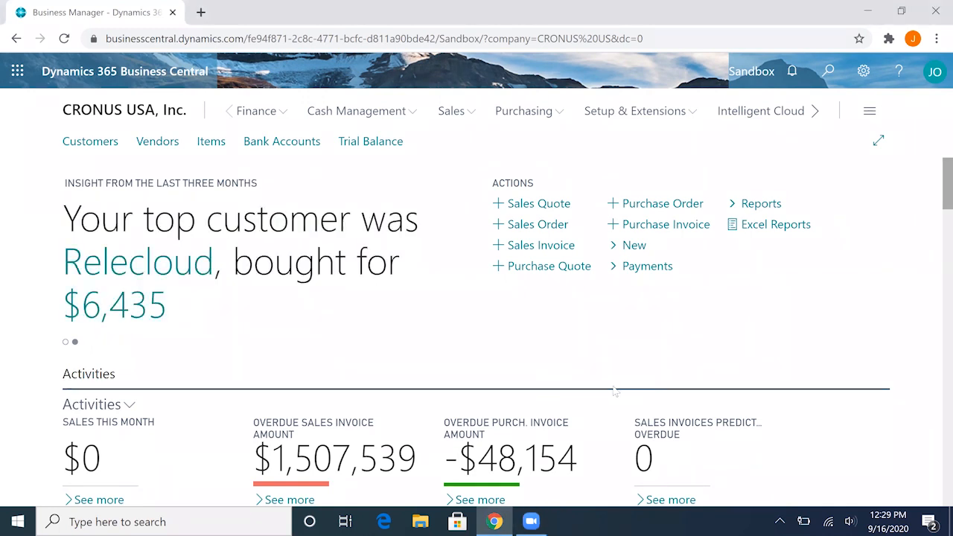
{"action": "left_click", "coordinate": [828, 71]}
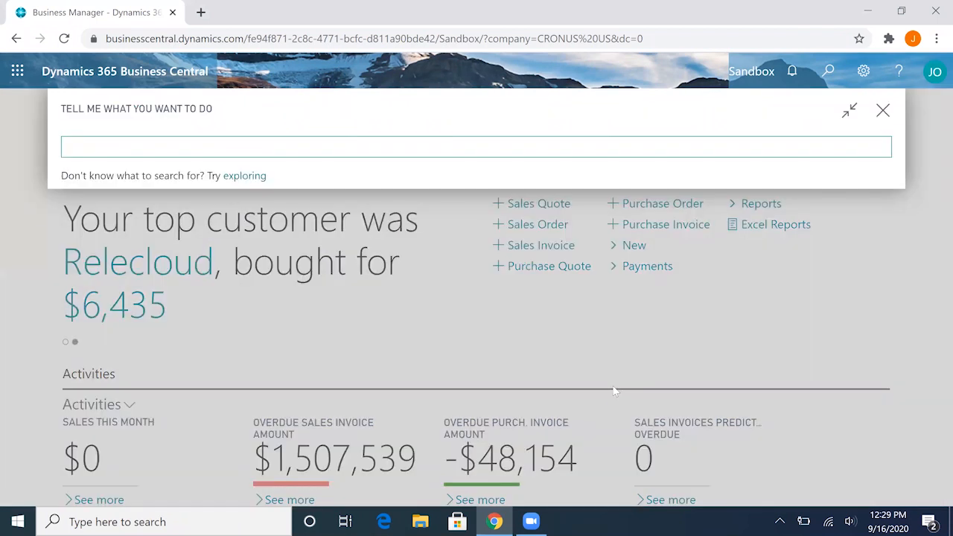
{"action": "type", "text": "general ledg"}
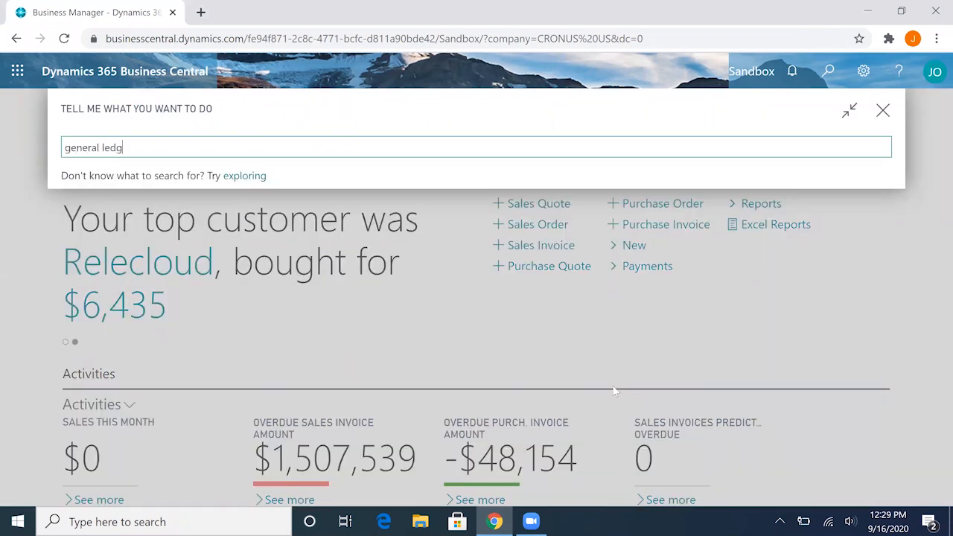
{"action": "type", "text": "er"}
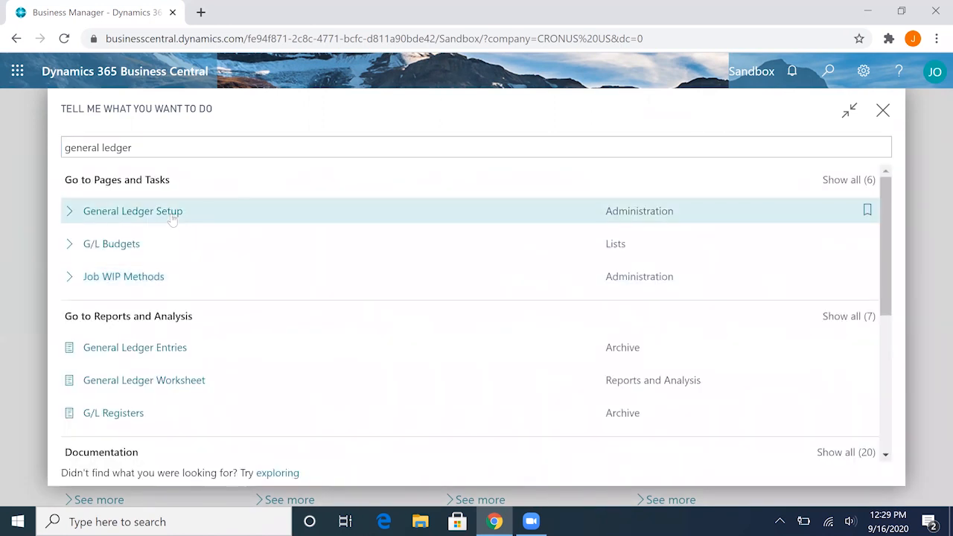
{"action": "left_click", "coordinate": [133, 212]}
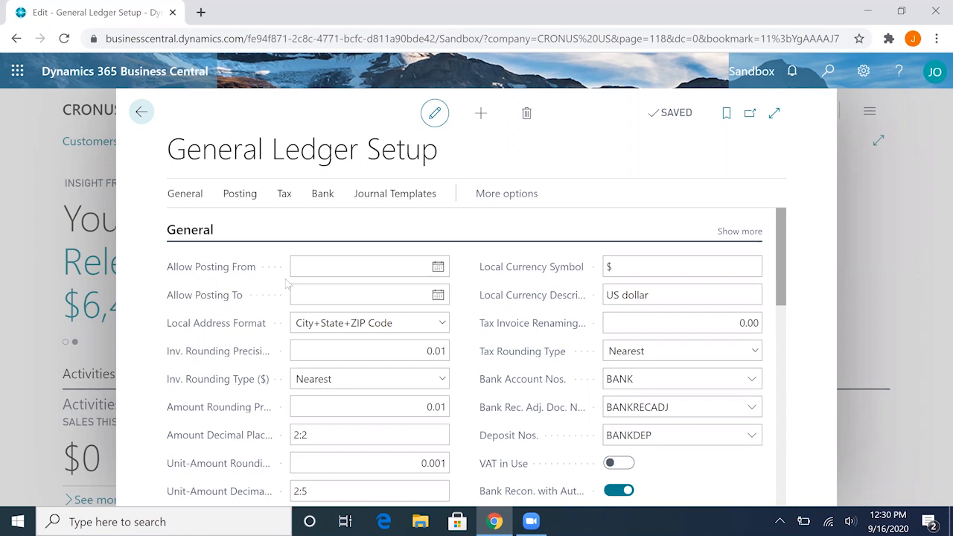
{"action": "mouse_move", "coordinate": [265, 291]}
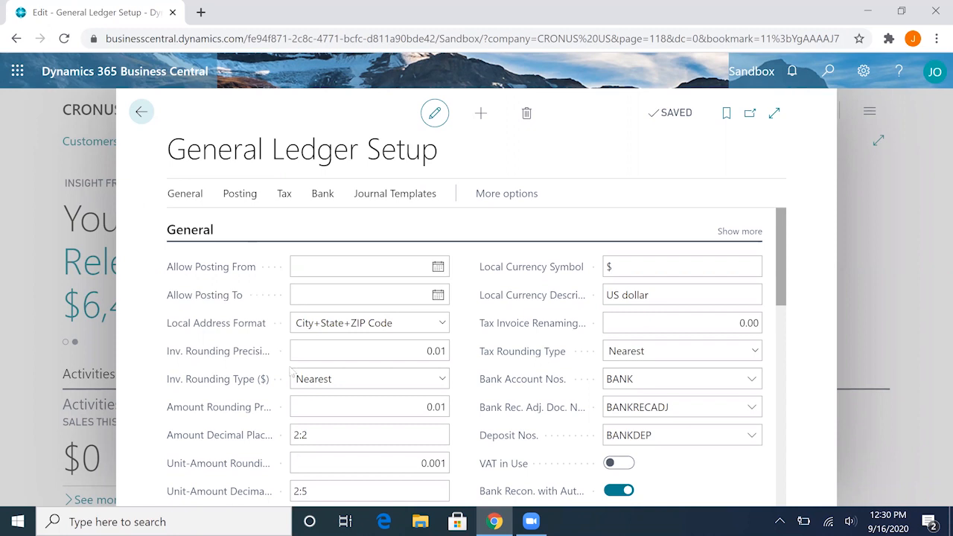
{"action": "left_click", "coordinate": [365, 266]}
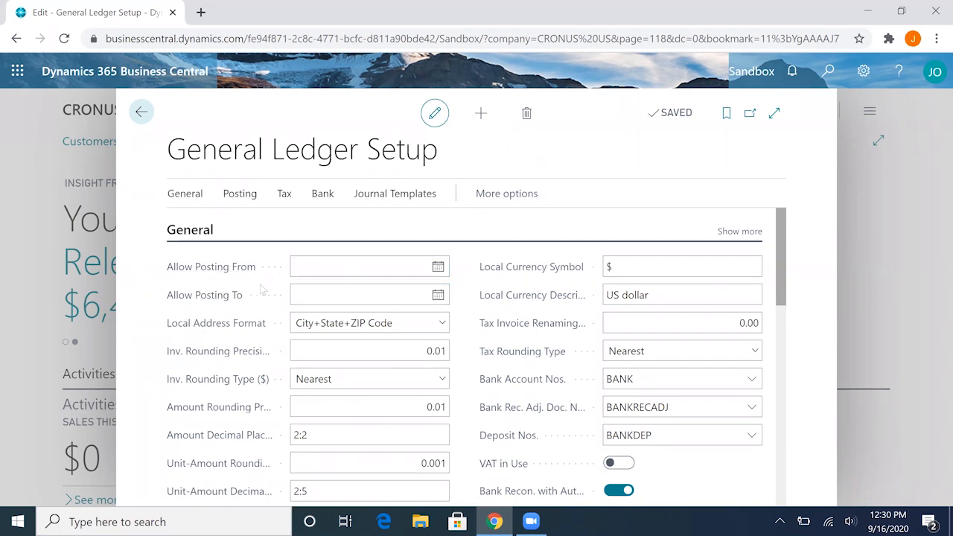
- Set Allow Posting From 9/1/2020 and Allow Posting To 9/30/2020, then leave setup
{"action": "left_click", "coordinate": [364, 266]}
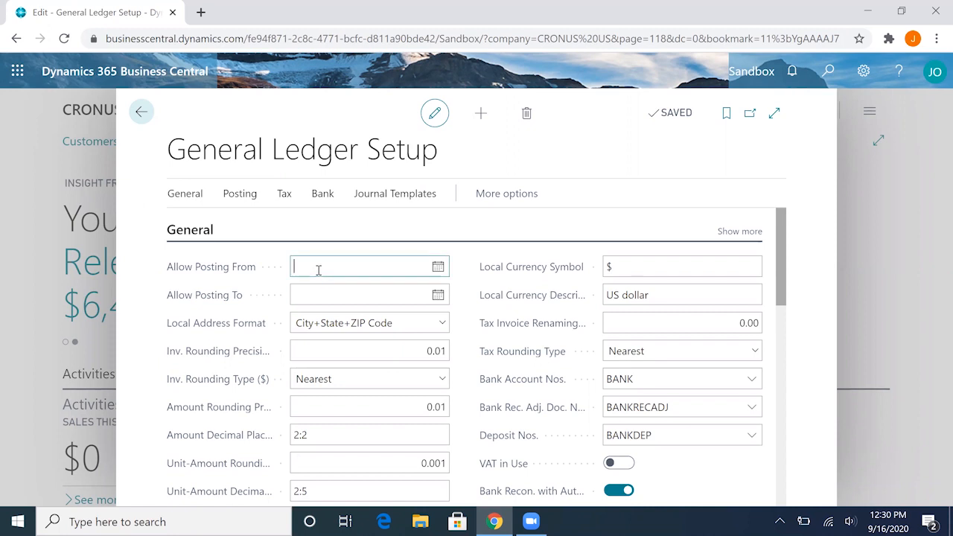
{"action": "left_click", "coordinate": [438, 267]}
{"action": "type", "text": "9/30/2020"}
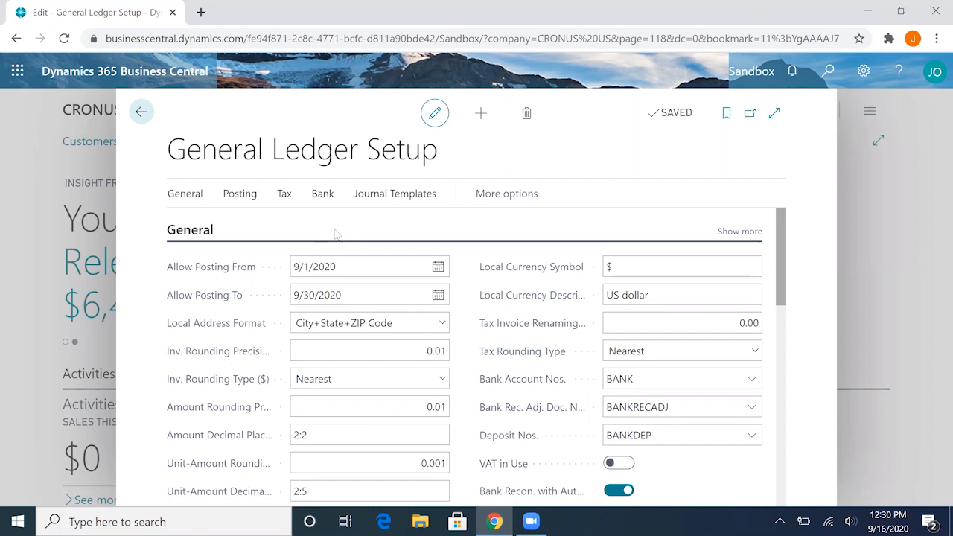
{"action": "mouse_move", "coordinate": [247, 224]}
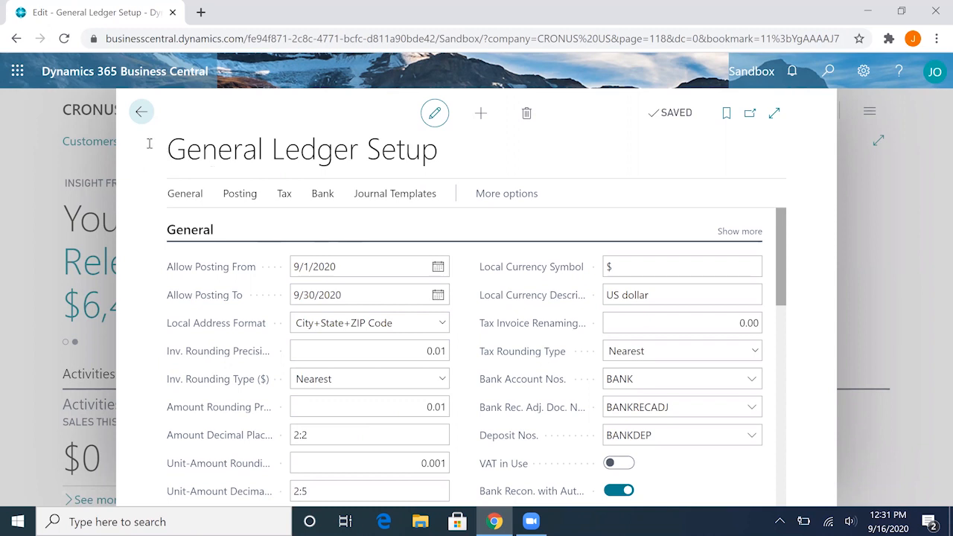
{"action": "mouse_move", "coordinate": [172, 143]}
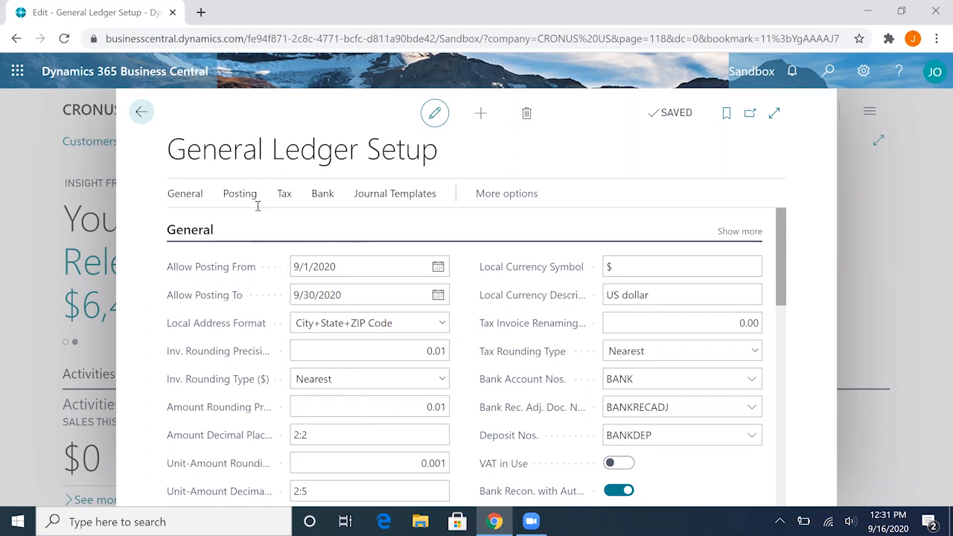
{"action": "left_click", "coordinate": [142, 111]}
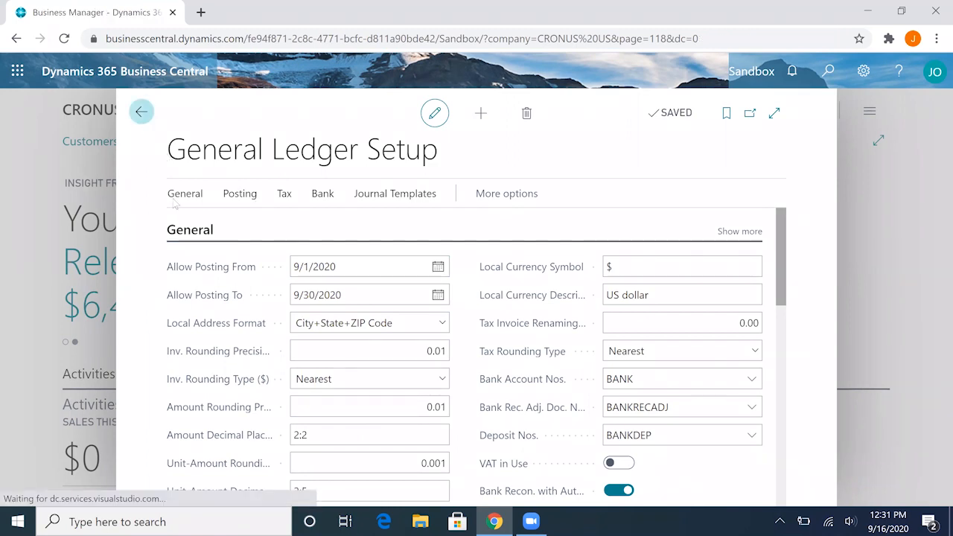
- Go to Purchasing > Purchase Invoices and start a new purchase invoice
{"action": "left_click", "coordinate": [141, 112]}
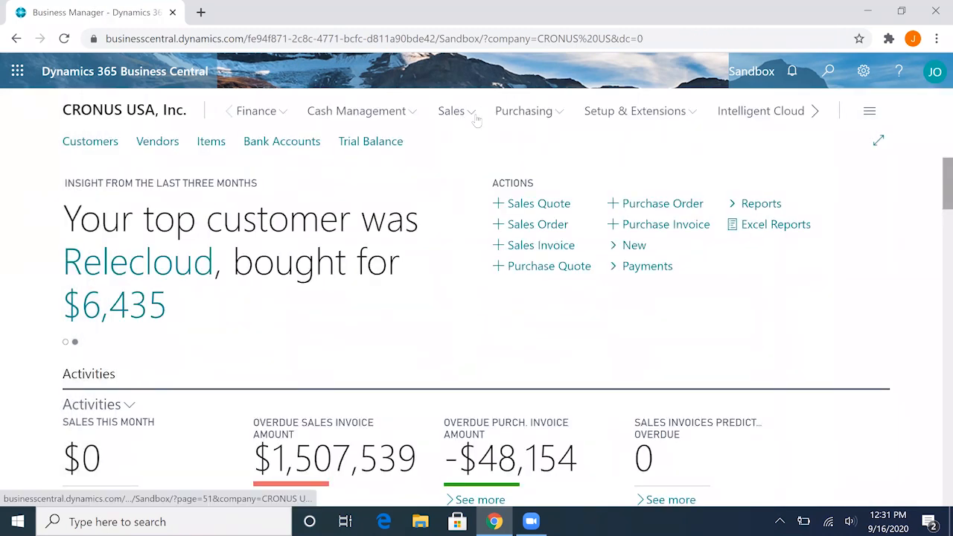
{"action": "left_click", "coordinate": [524, 110]}
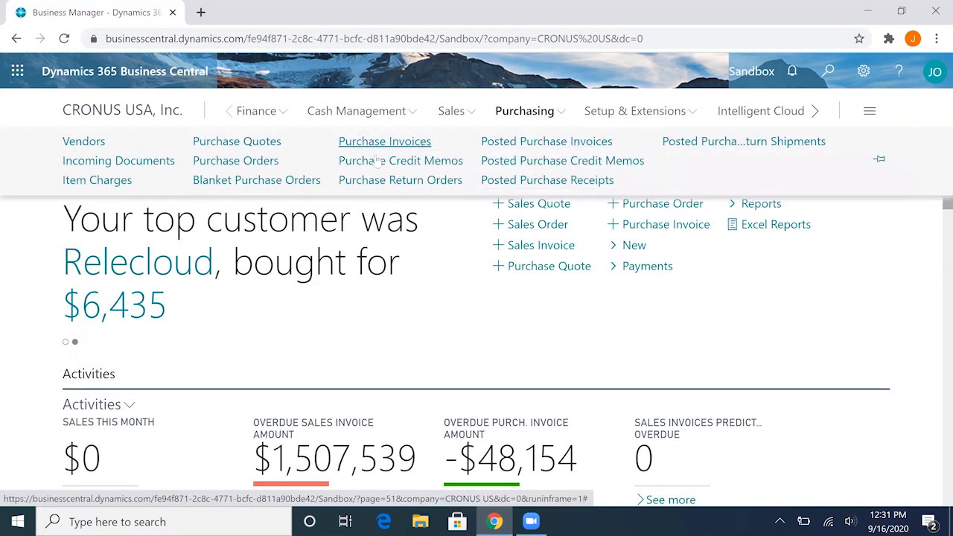
{"action": "left_click", "coordinate": [384, 140]}
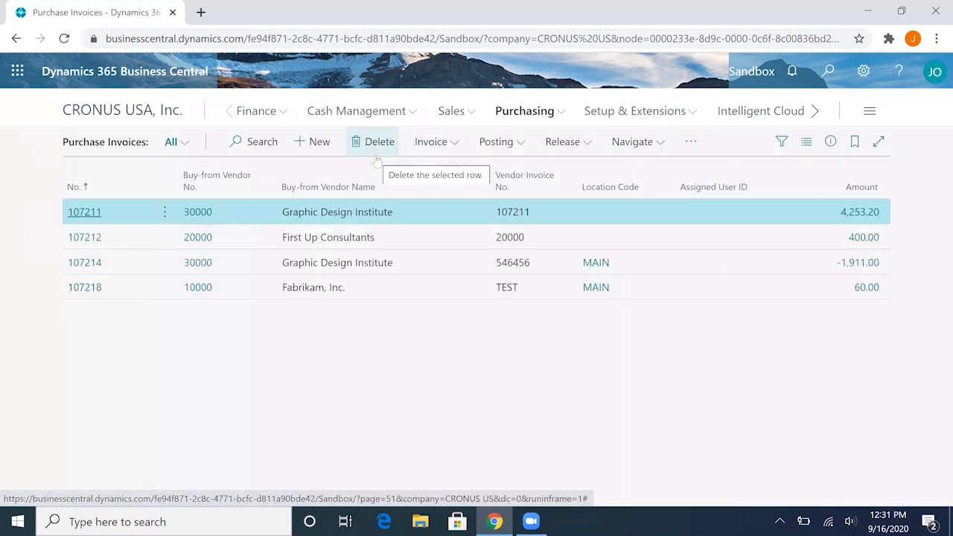
{"action": "mouse_move", "coordinate": [318, 147]}
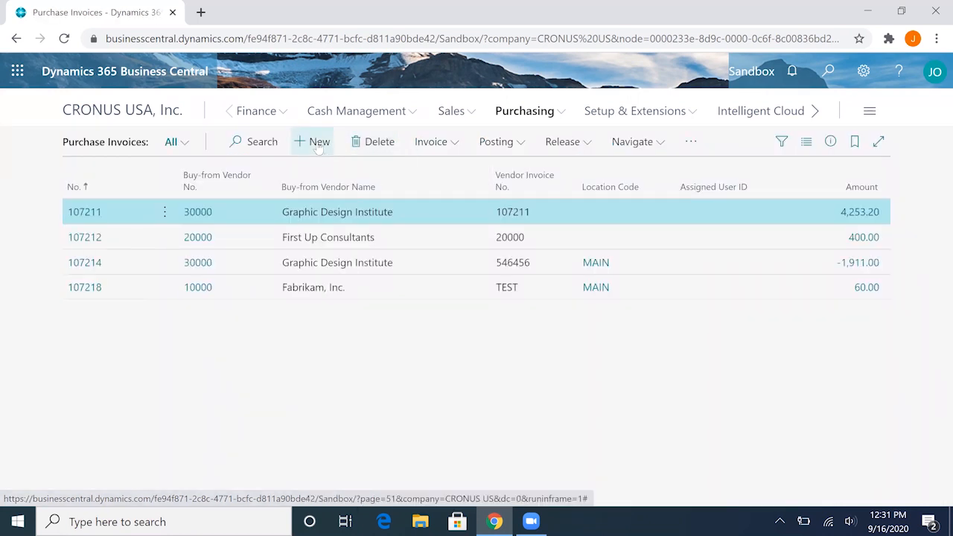
{"action": "left_click", "coordinate": [313, 141]}
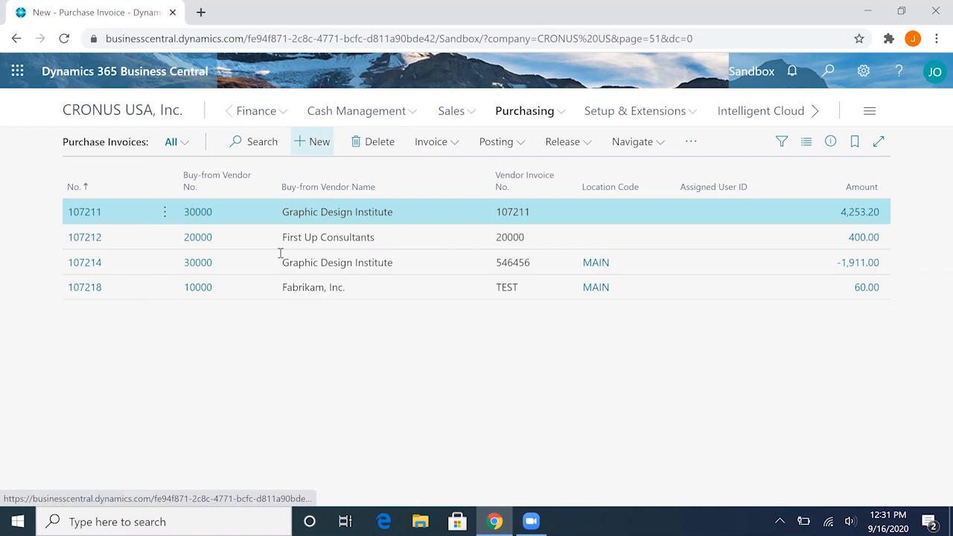
- Choose vendor Fabrikam, Inc. with posting date 8/26/2020 and due date 8/31/2020
{"action": "left_click", "coordinate": [313, 141]}
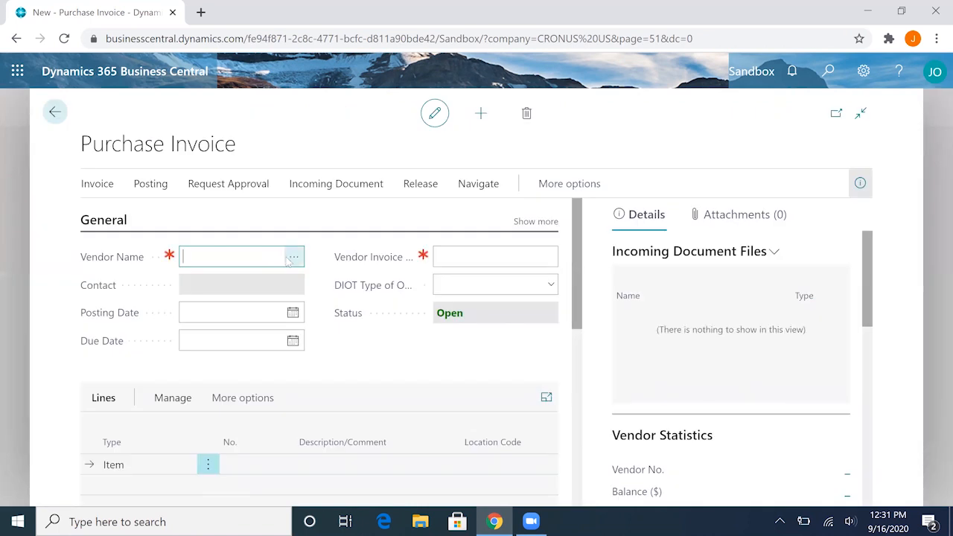
{"action": "left_click", "coordinate": [292, 256]}
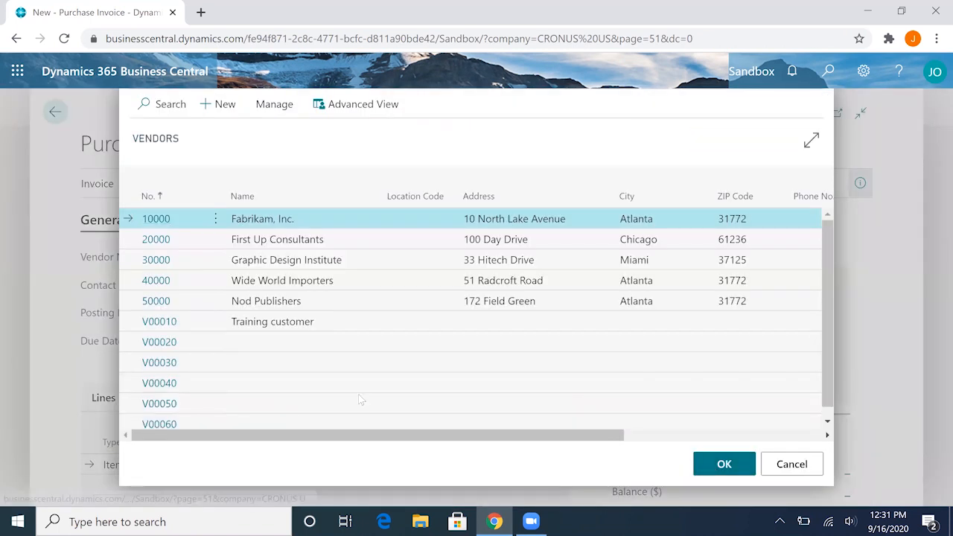
{"action": "left_click", "coordinate": [724, 465]}
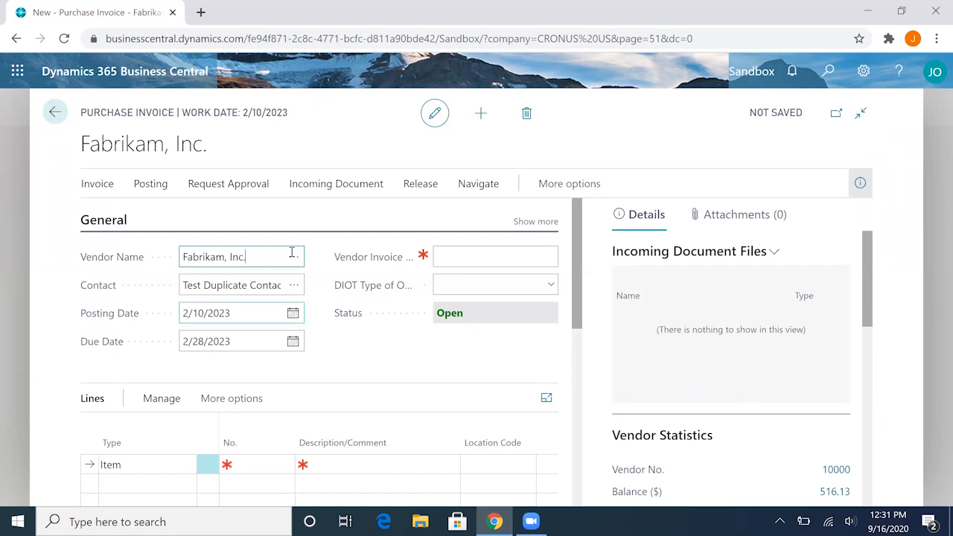
{"action": "left_click", "coordinate": [292, 312]}
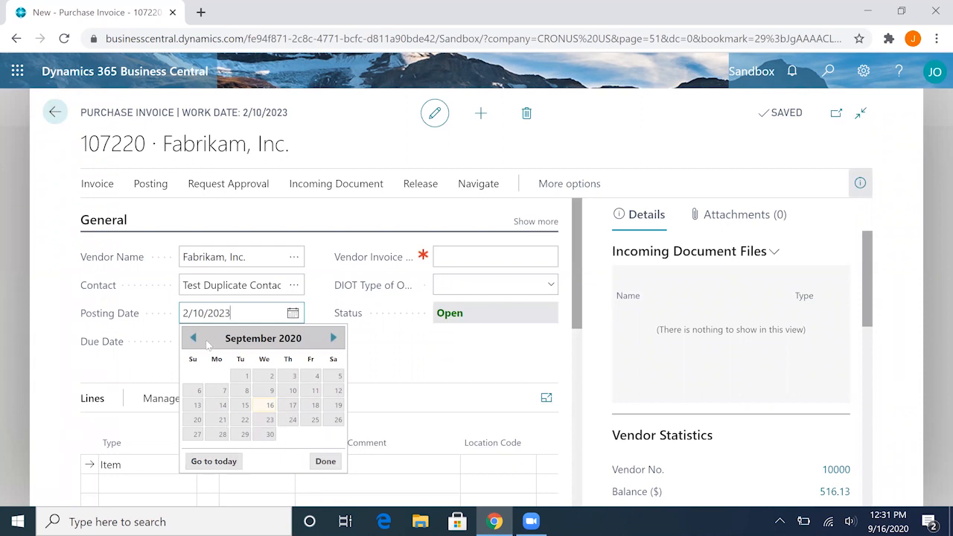
{"action": "left_click", "coordinate": [192, 338]}
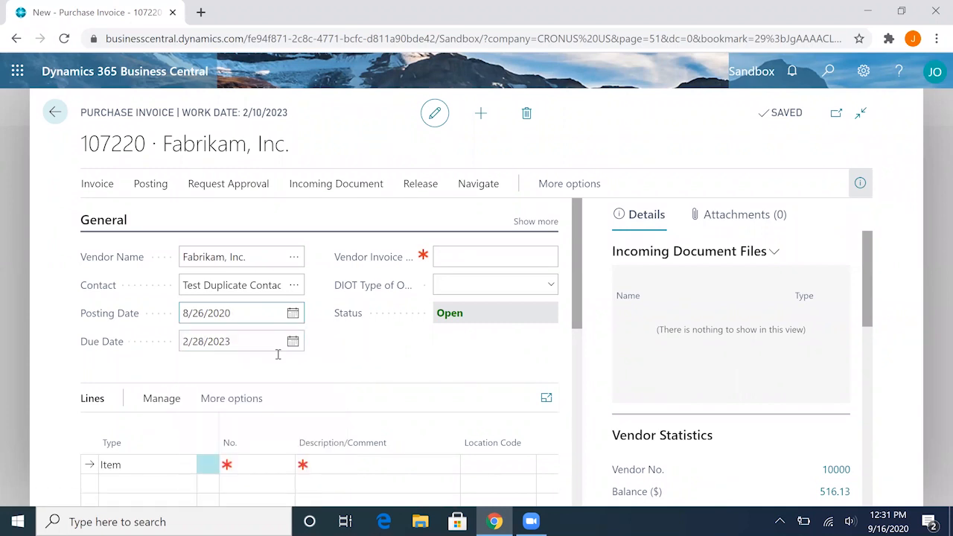
{"action": "left_click", "coordinate": [231, 341]}
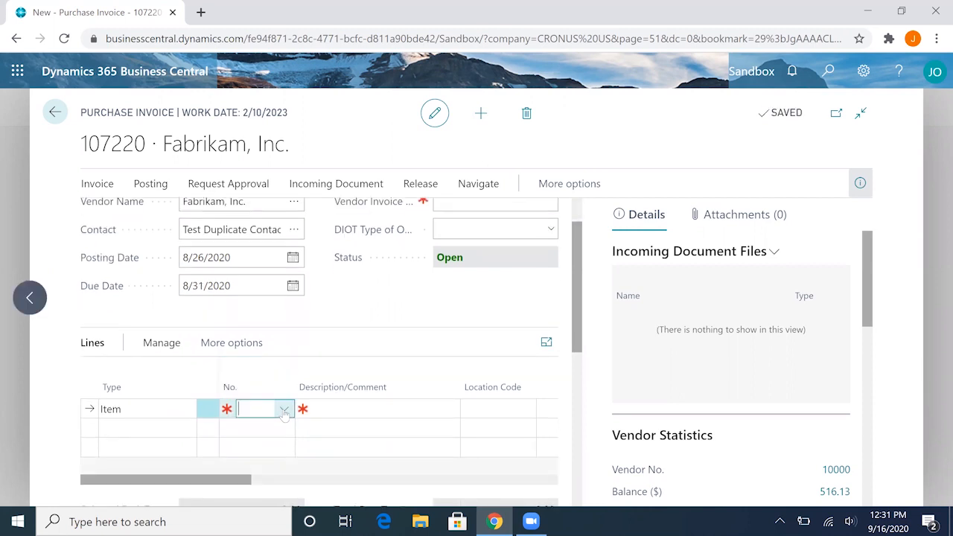
- Add an item line with quantity 1 and vendor invoice number TEST
{"action": "left_click", "coordinate": [283, 408]}
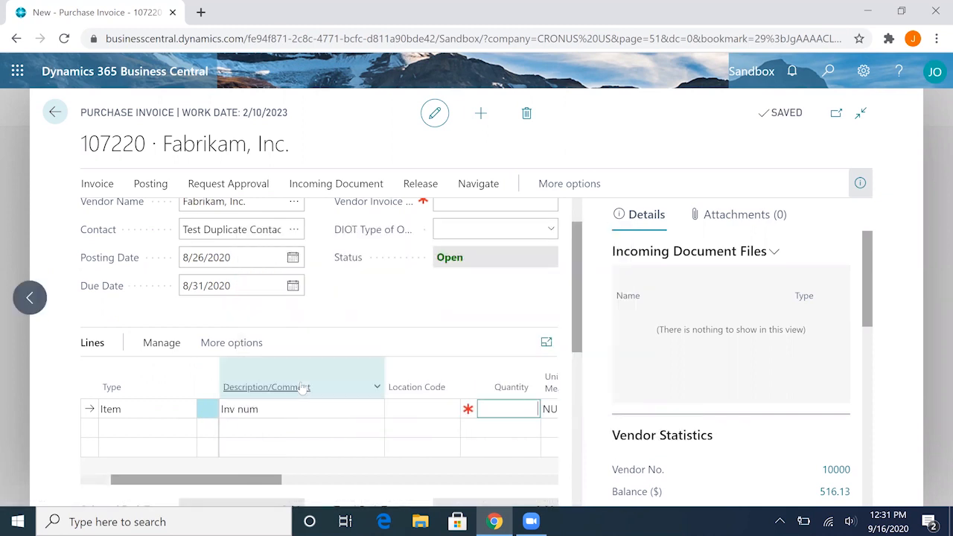
{"action": "type", "text": "1"}
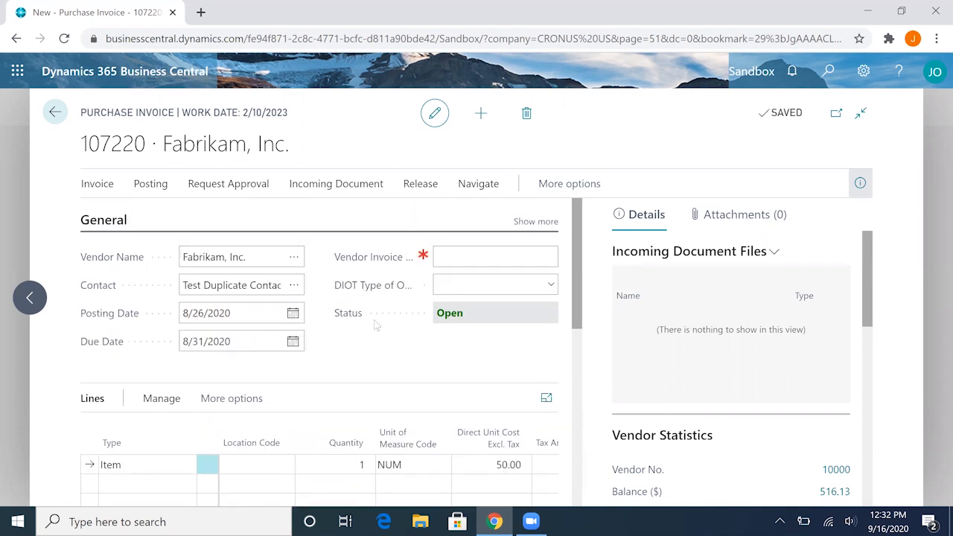
{"action": "left_click", "coordinate": [495, 256]}
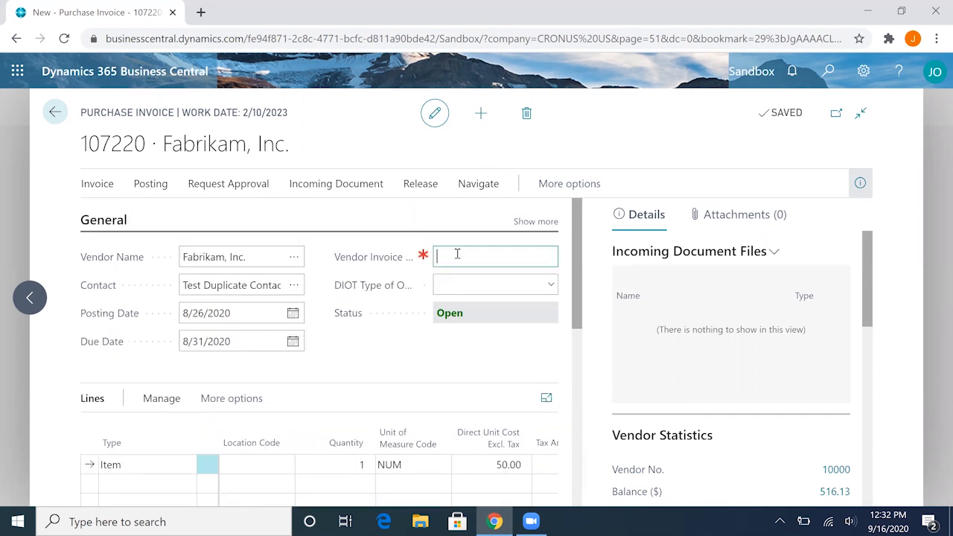
{"action": "type", "text": "test"}
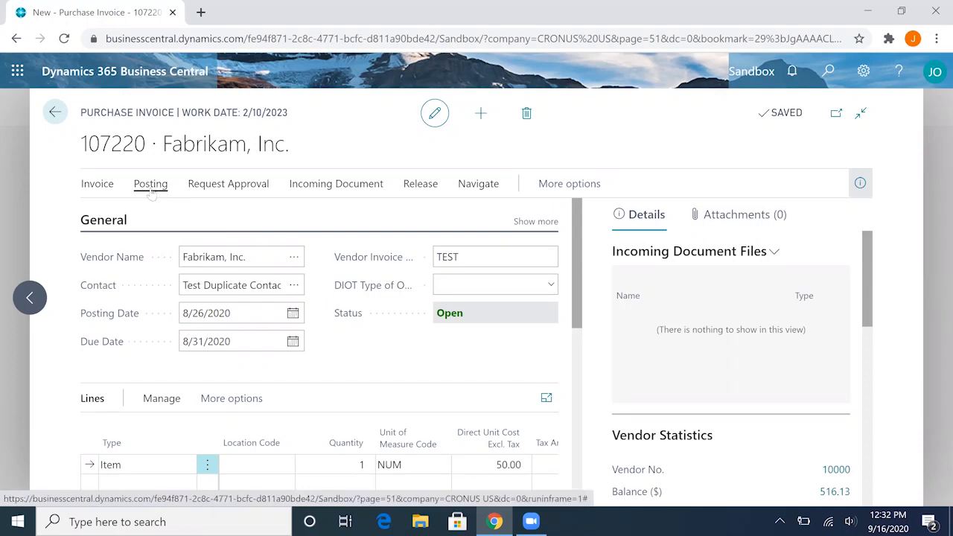
{"action": "mouse_move", "coordinate": [273, 220]}
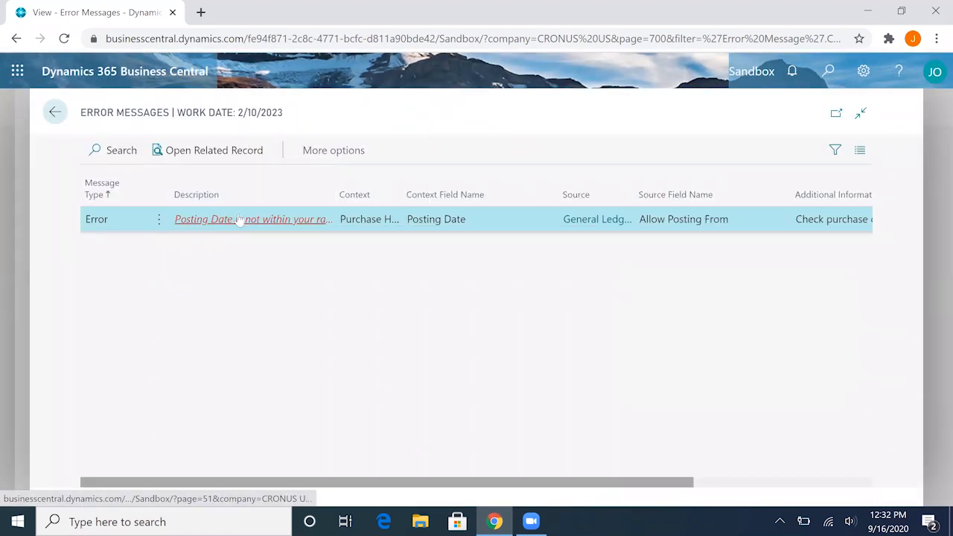
{"action": "mouse_move", "coordinate": [253, 219]}
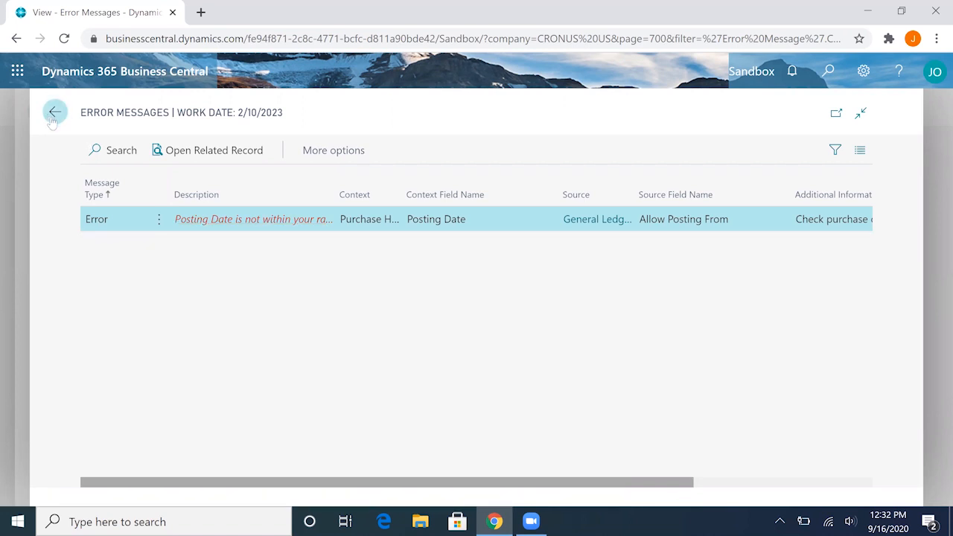
- Leave the posting-date error list and return to the invoice
{"action": "left_click", "coordinate": [54, 112]}
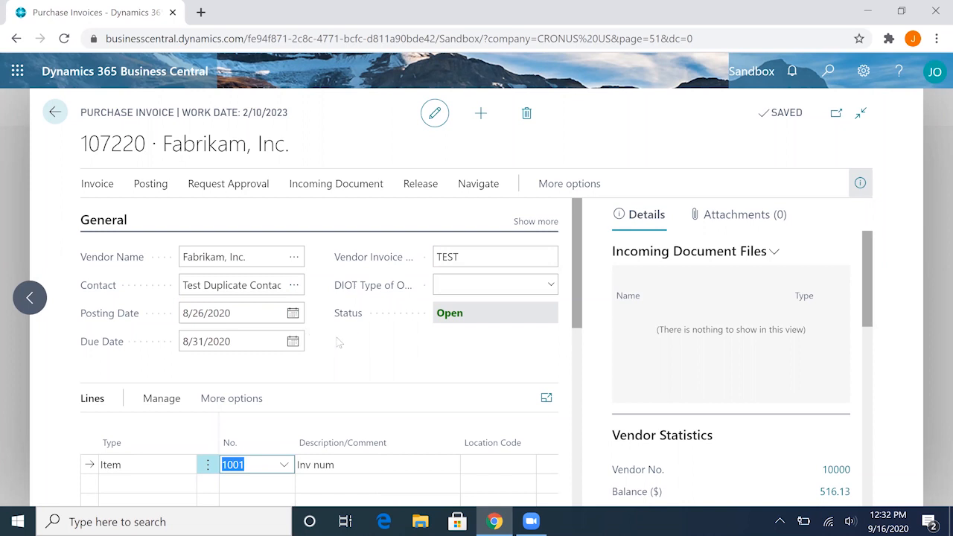
{"action": "mouse_move", "coordinate": [325, 373]}
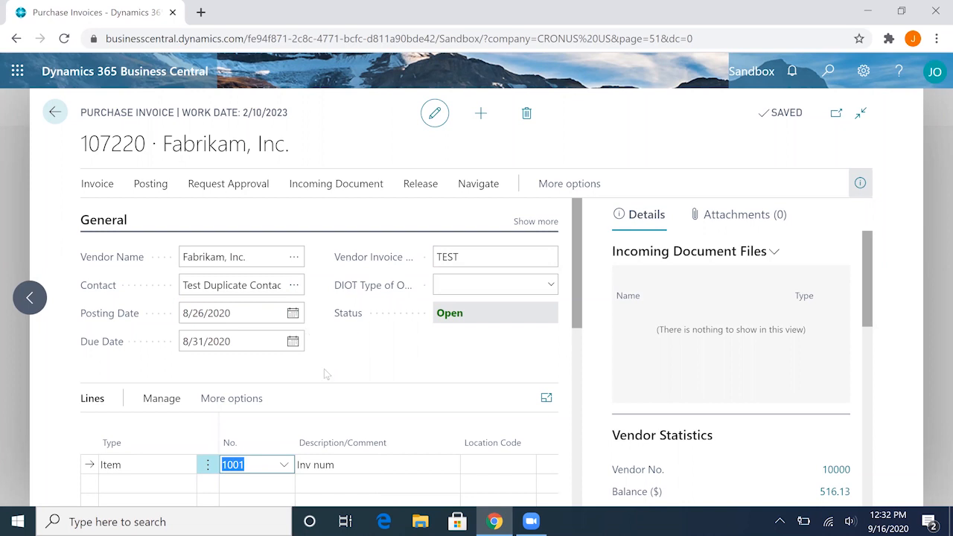
- Search 'user set' and open the User Setup page
{"action": "left_click", "coordinate": [828, 71]}
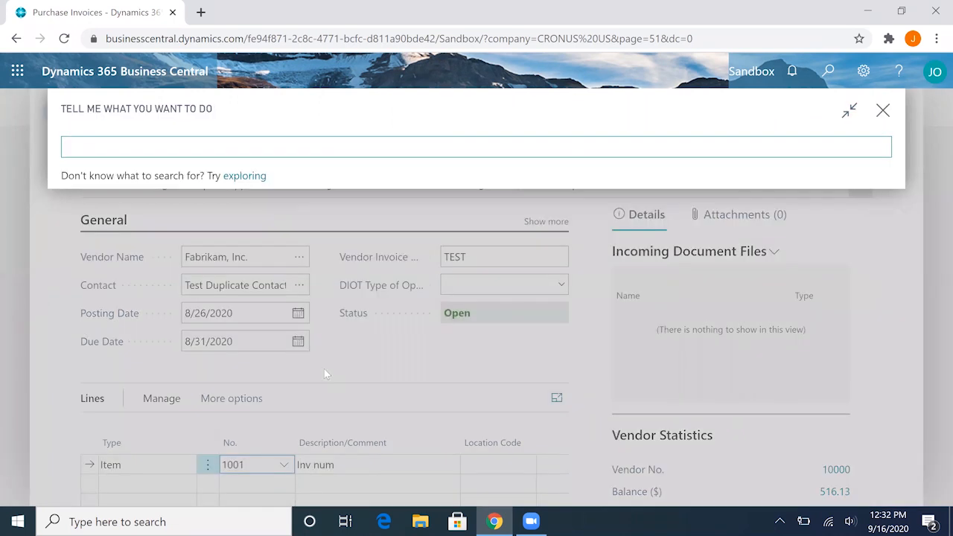
{"action": "type", "text": "user set"}
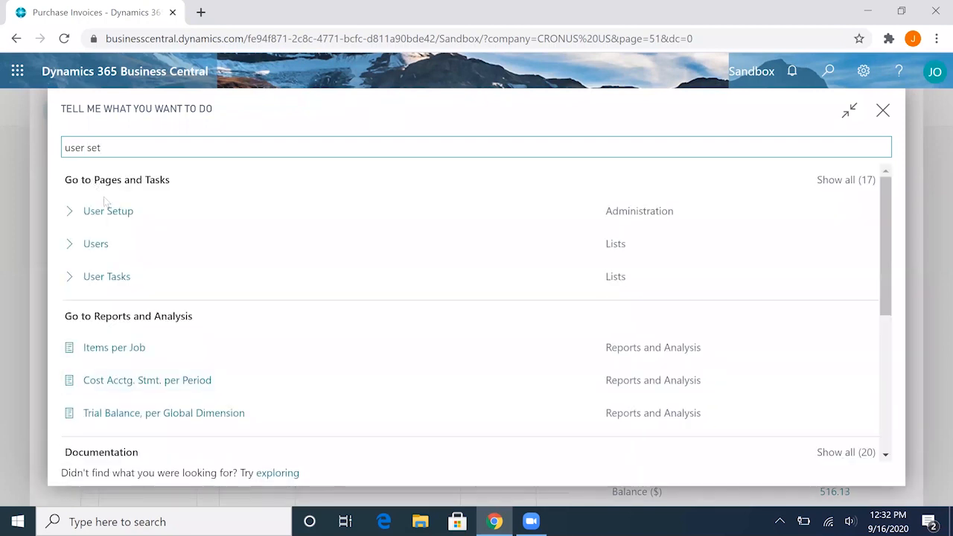
{"action": "left_click", "coordinate": [107, 212]}
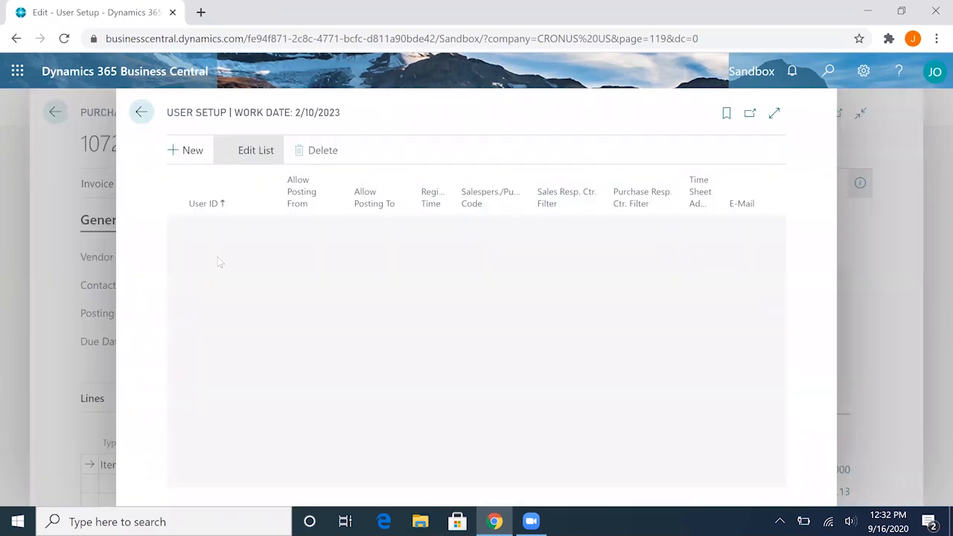
- Make the list editable and add a new user setup line for JOHN
{"action": "left_click", "coordinate": [256, 149]}
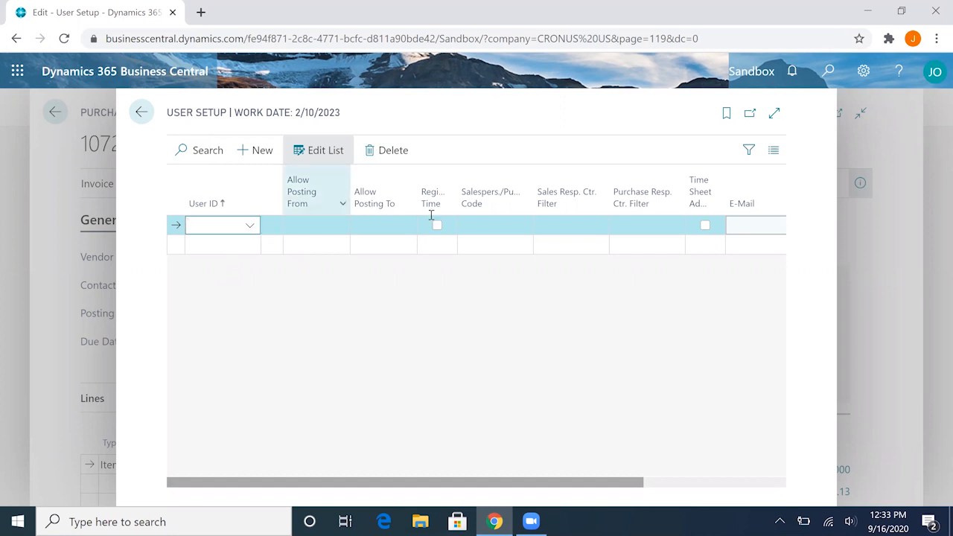
{"action": "left_click", "coordinate": [315, 225]}
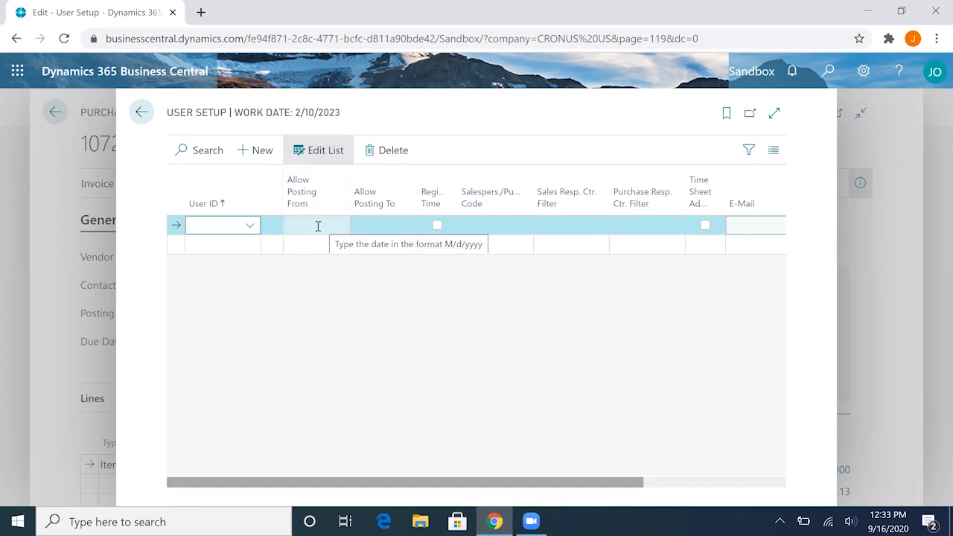
{"action": "mouse_move", "coordinate": [310, 232]}
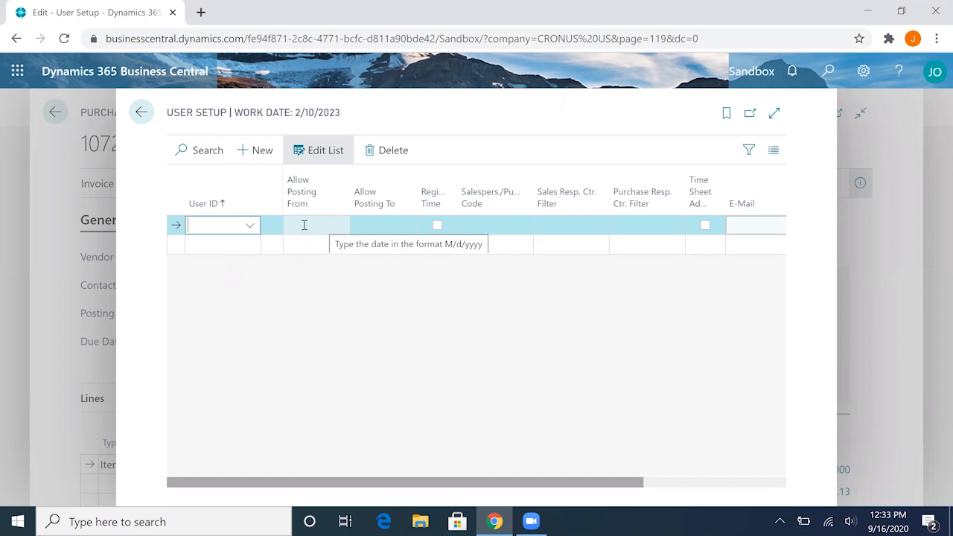
{"action": "mouse_move", "coordinate": [313, 233]}
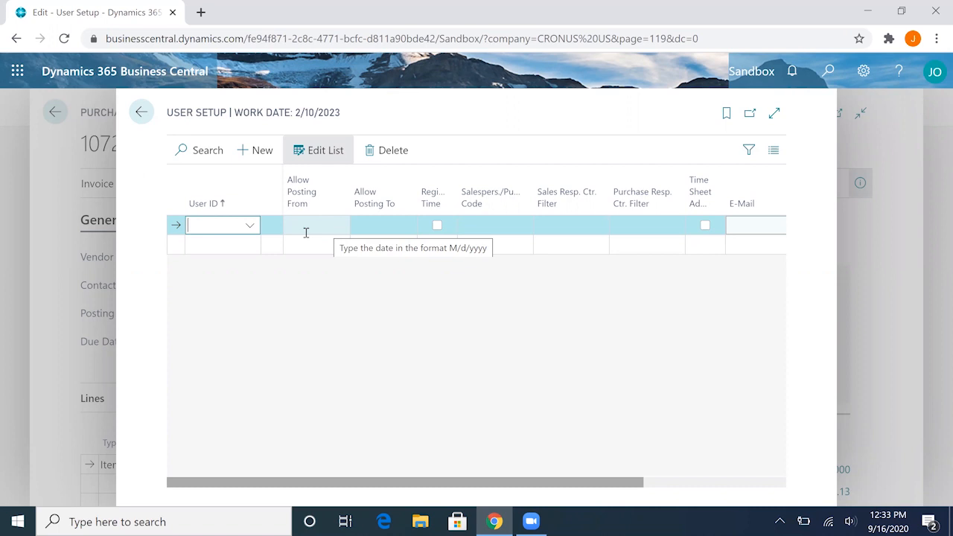
{"action": "type", "text": "John"}
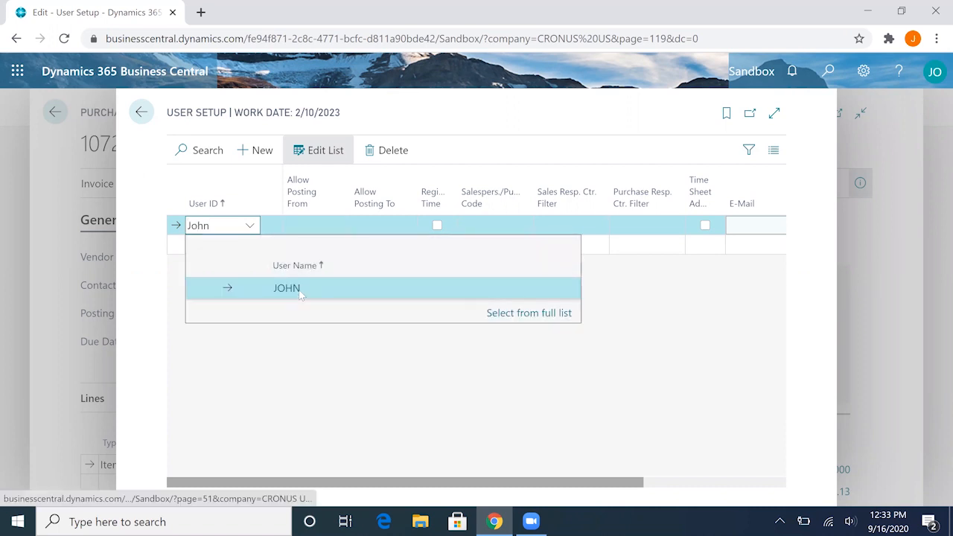
{"action": "left_click", "coordinate": [286, 289]}
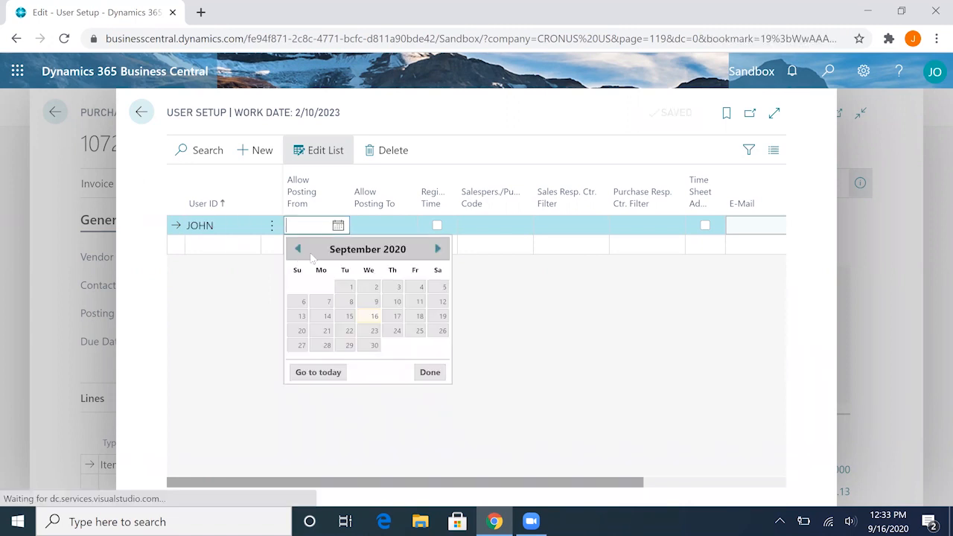
- Allow JOHN posting from 8/1/2020 to 9/30/2020 and leave User Setup
{"action": "left_click", "coordinate": [298, 248]}
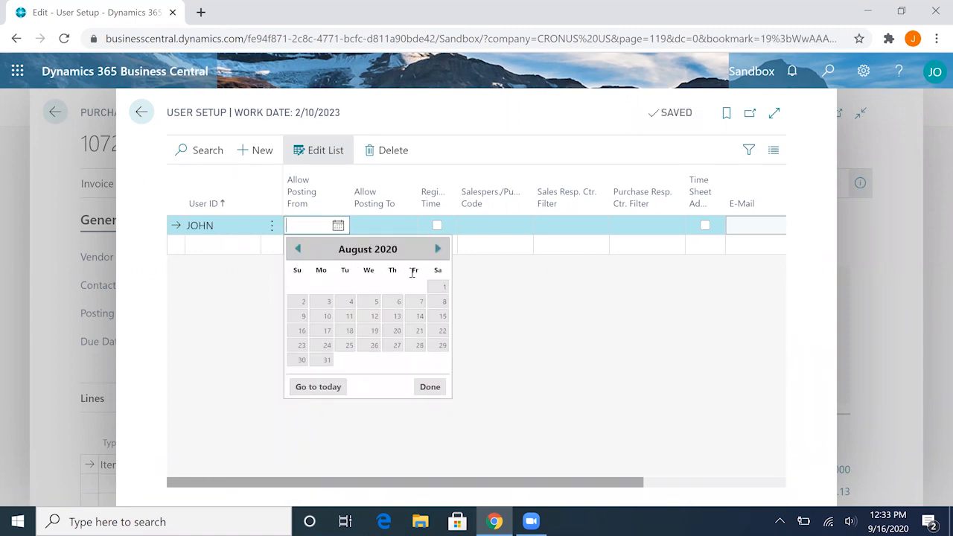
{"action": "left_click", "coordinate": [444, 286]}
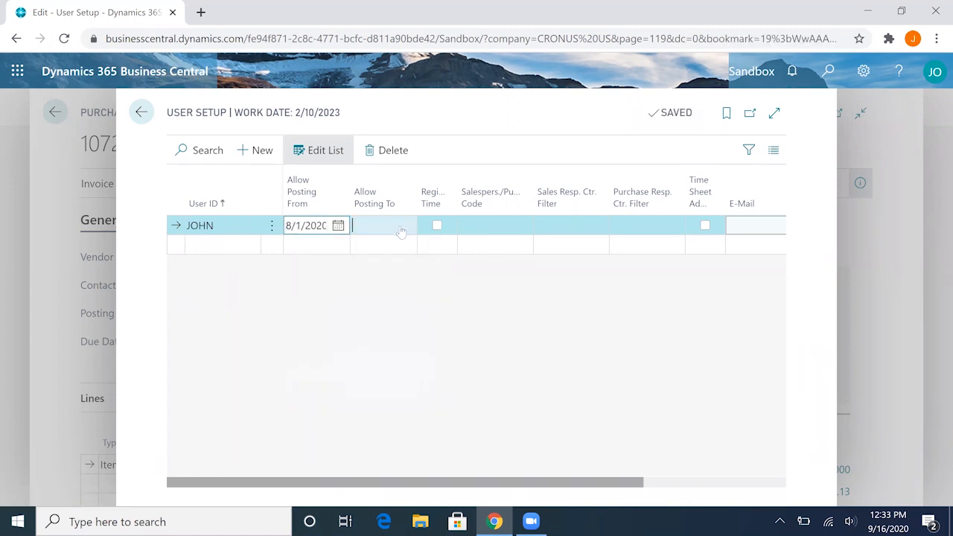
{"action": "left_click", "coordinate": [405, 225]}
{"action": "type", "text": "9/30/2020"}
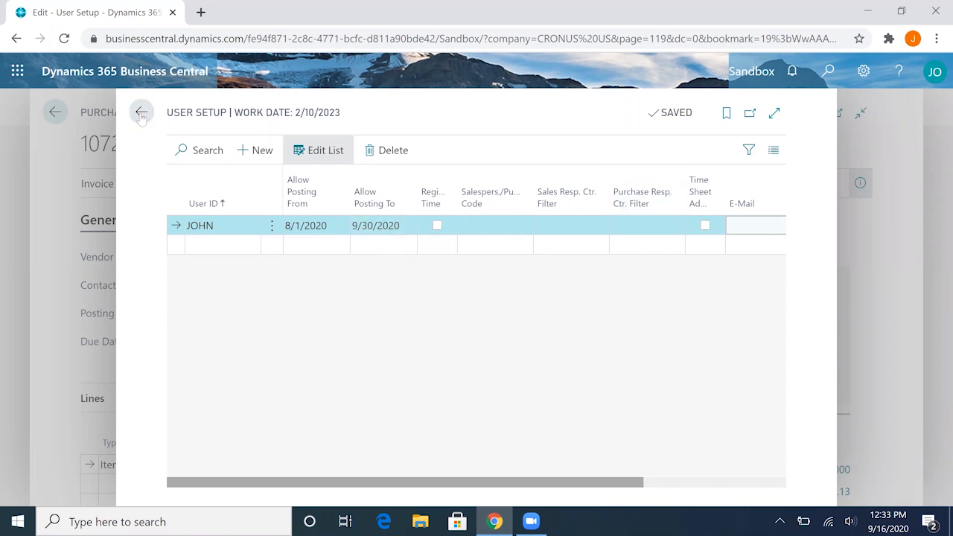
{"action": "left_click", "coordinate": [141, 113]}
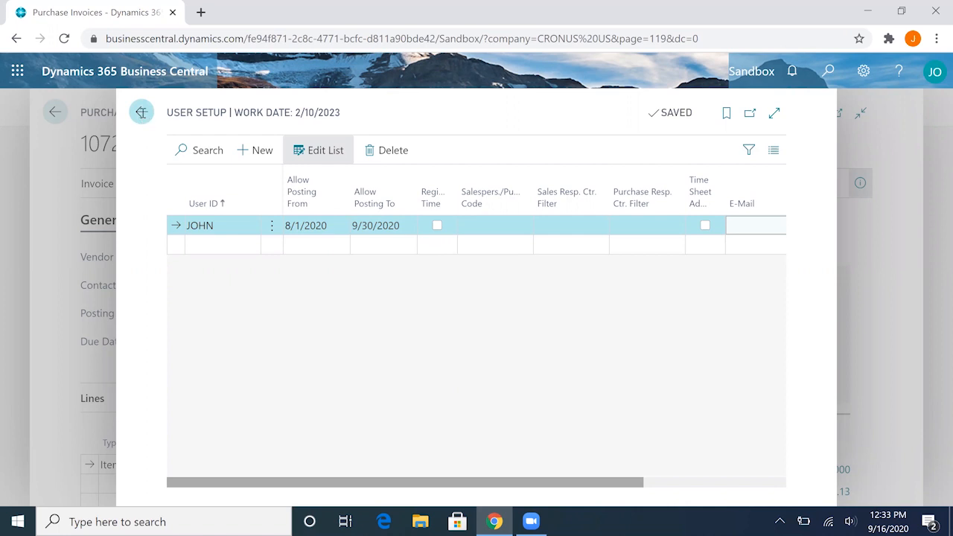
- Back on invoice 107220, run Posting > Preview Posting, which now succeeds
{"action": "left_click", "coordinate": [53, 112]}
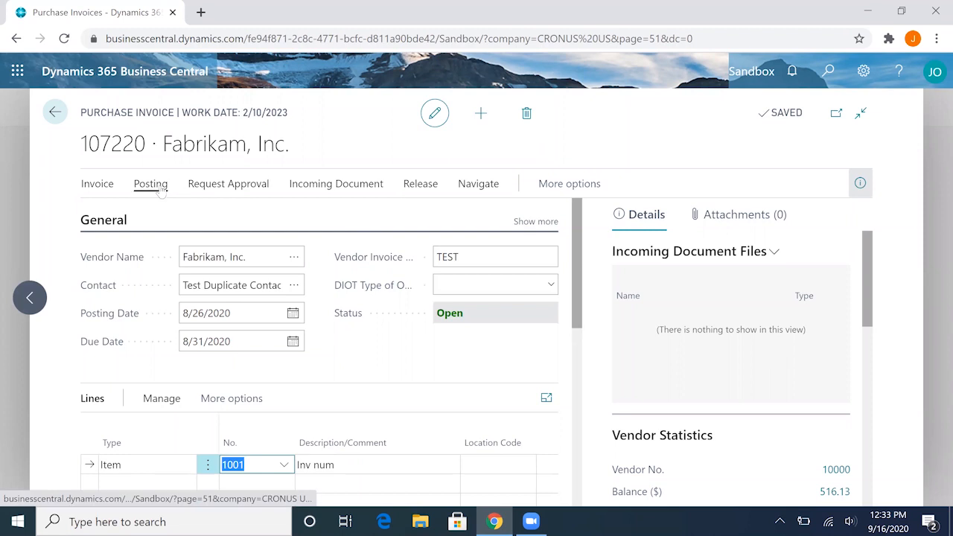
{"action": "left_click", "coordinate": [151, 185]}
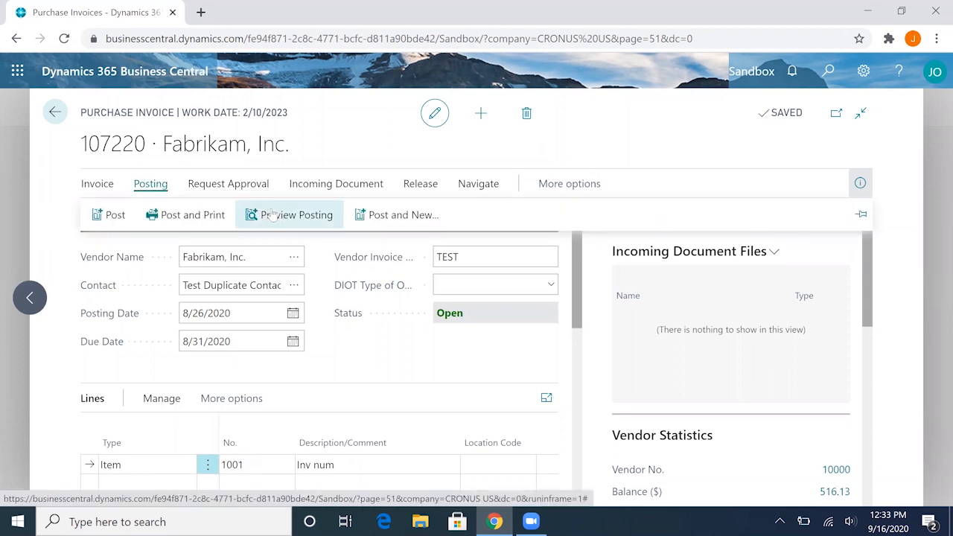
{"action": "left_click", "coordinate": [289, 214]}
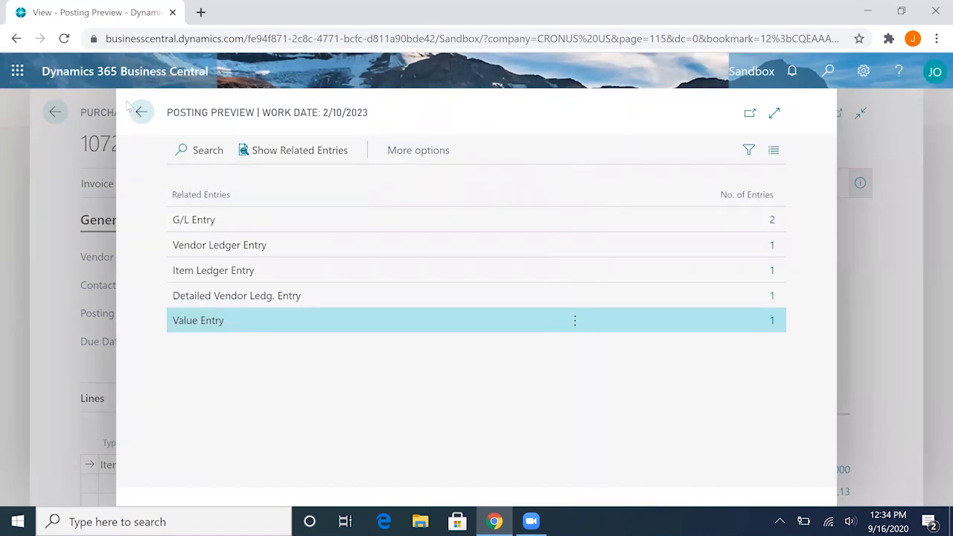
{"action": "mouse_move", "coordinate": [512, 244]}
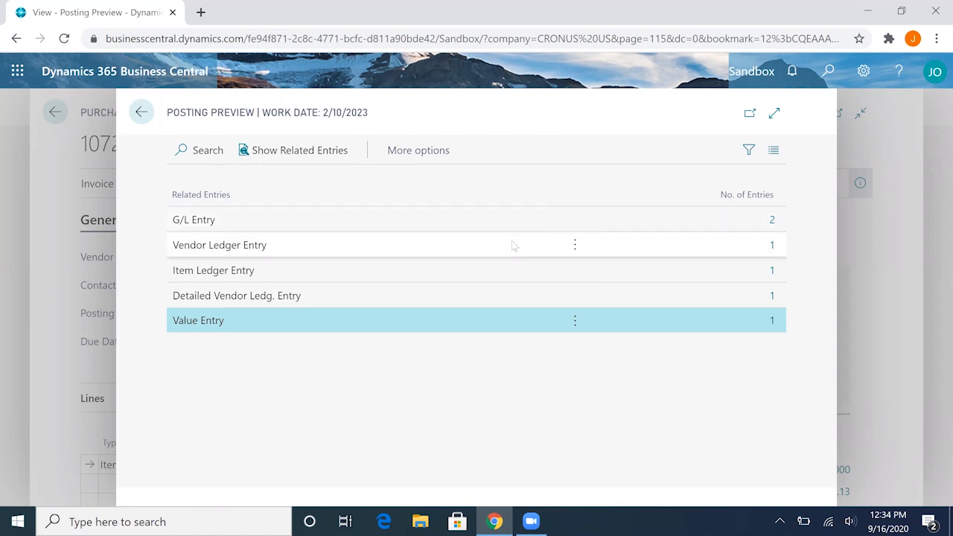
{"action": "mouse_move", "coordinate": [822, 342]}
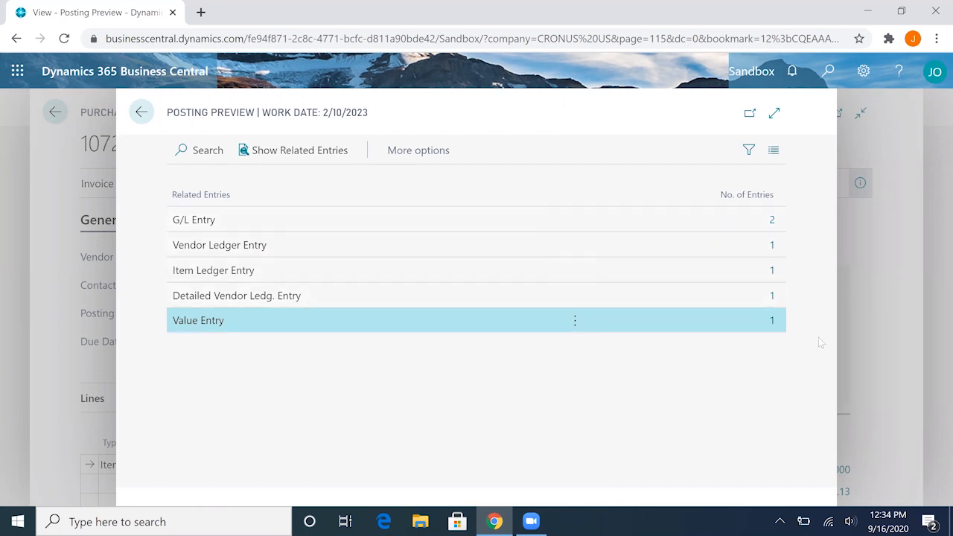
{"action": "mouse_move", "coordinate": [822, 351]}
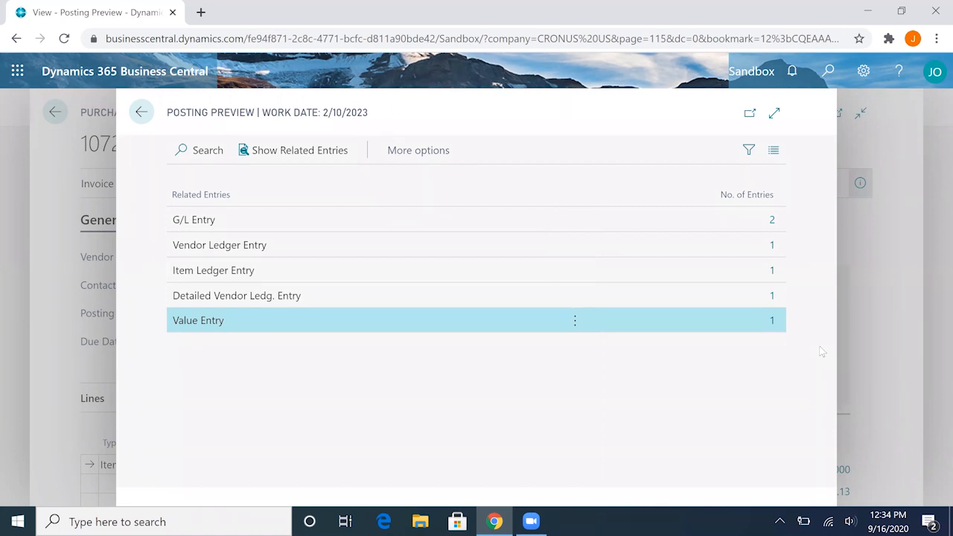
{"action": "mouse_move", "coordinate": [252, 146]}
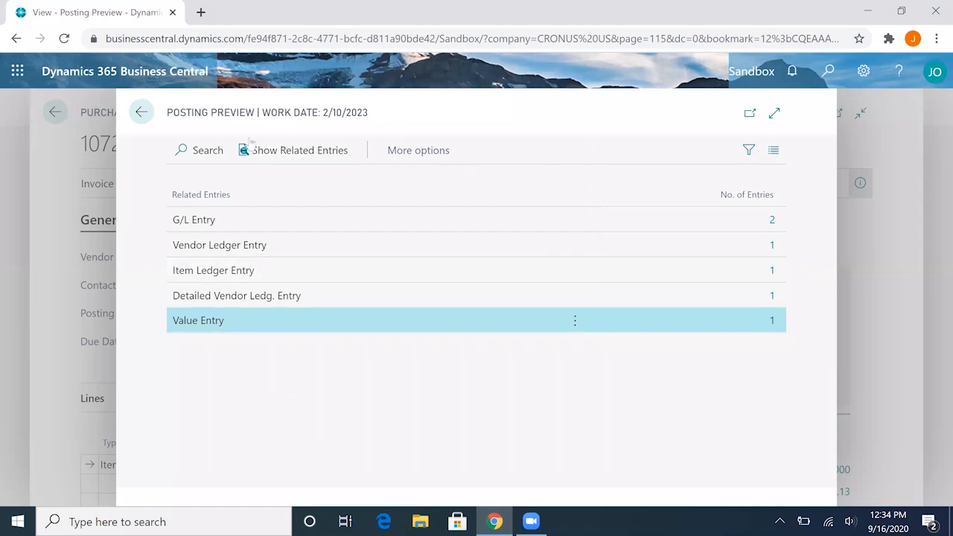
{"action": "mouse_move", "coordinate": [163, 102]}
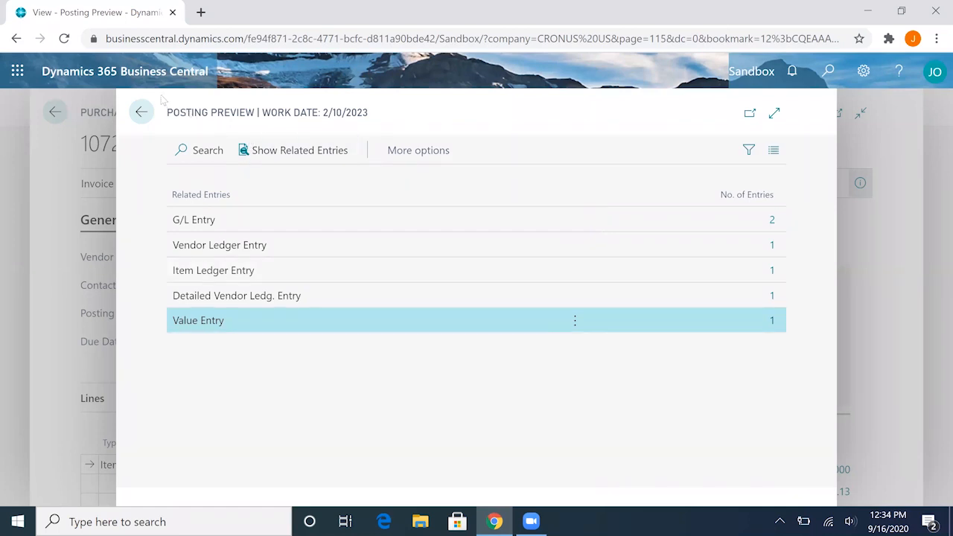